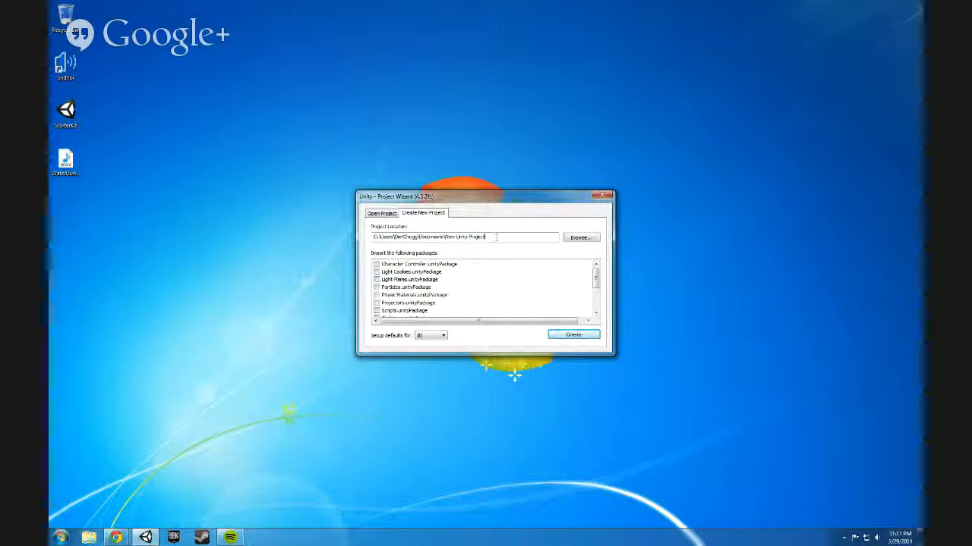
Set the new project location to a new Desktop folder named SampleProject.
left_click(382, 213)
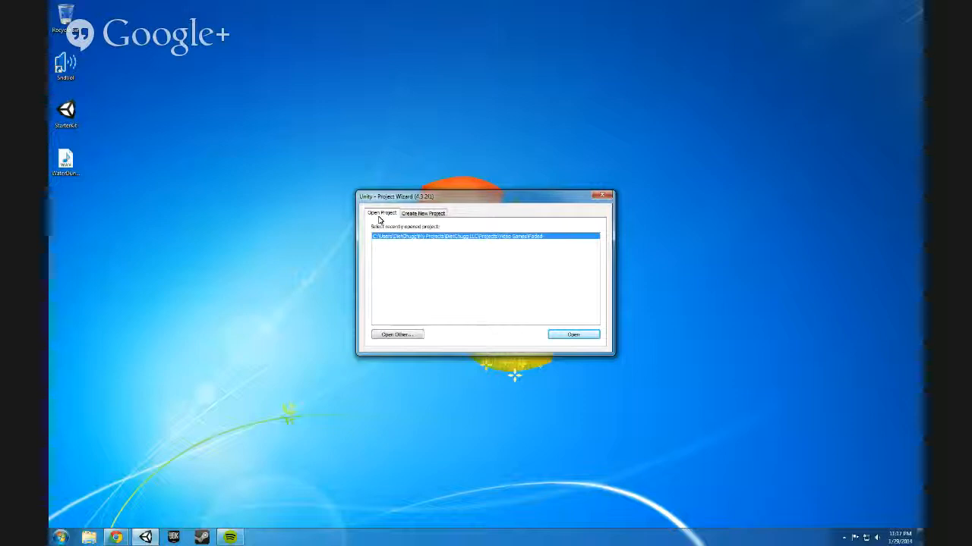
left_click(422, 212)
type("Sa")
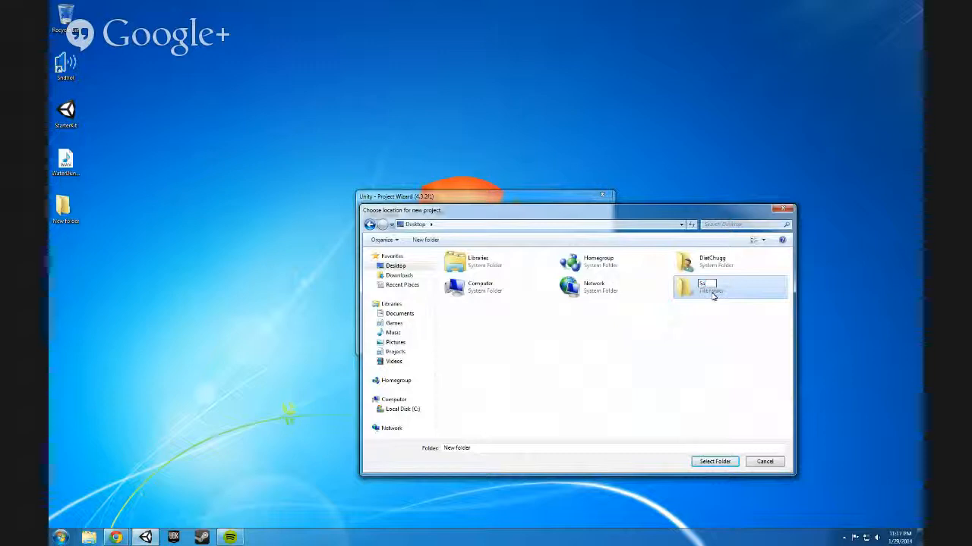
left_click(713, 461)
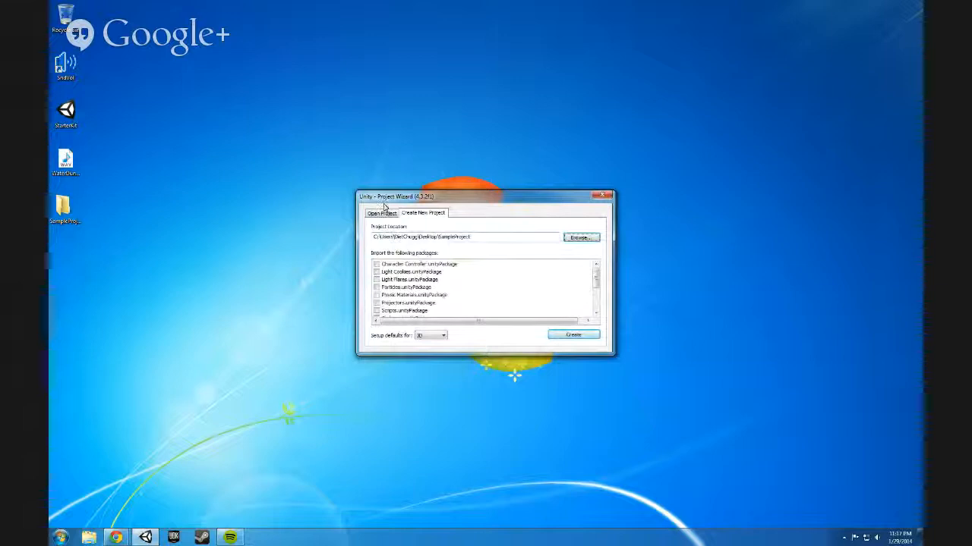
scroll("down", 3)
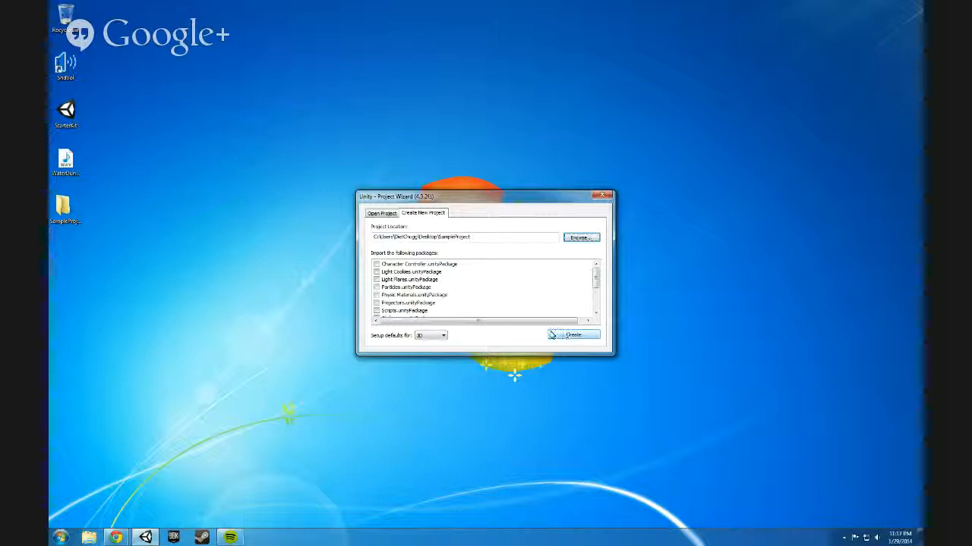
Create the SampleProject project and rearrange the editor panel layout.
left_click(575, 335)
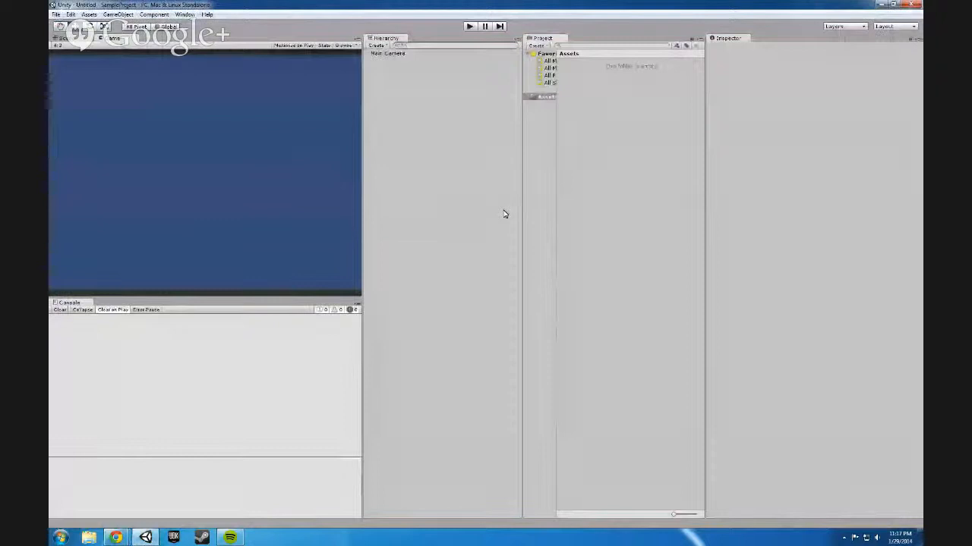
left_click(892, 26)
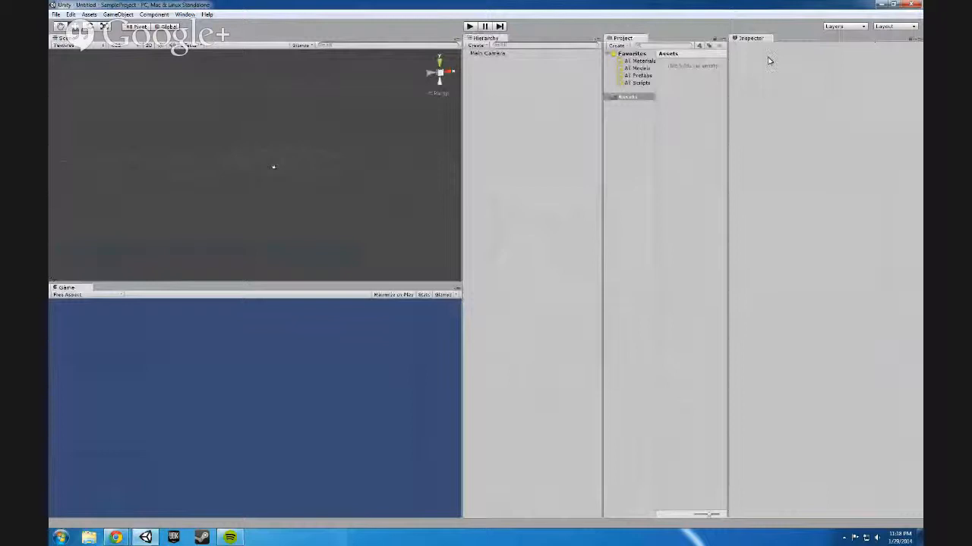
left_click(890, 26)
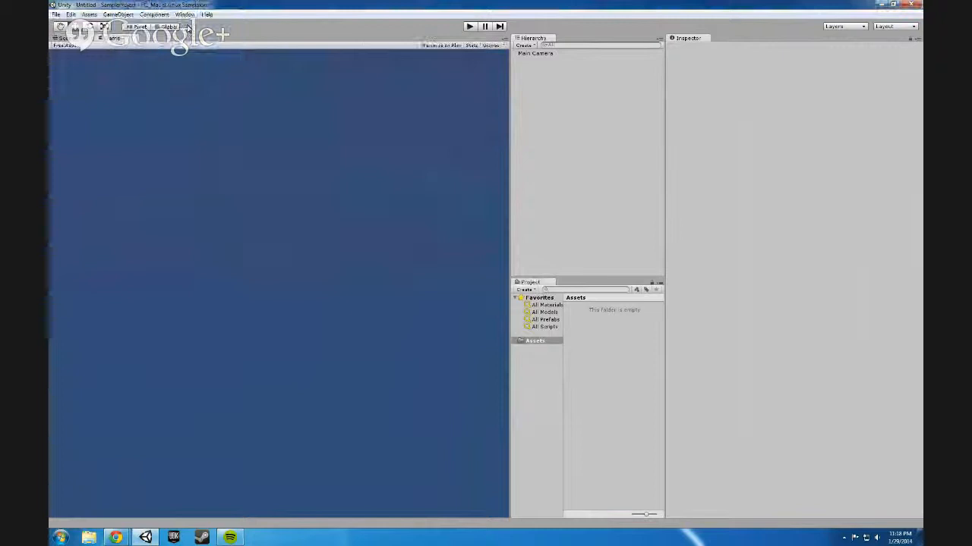
Open the Console panel from the Window menu.
left_click(186, 14)
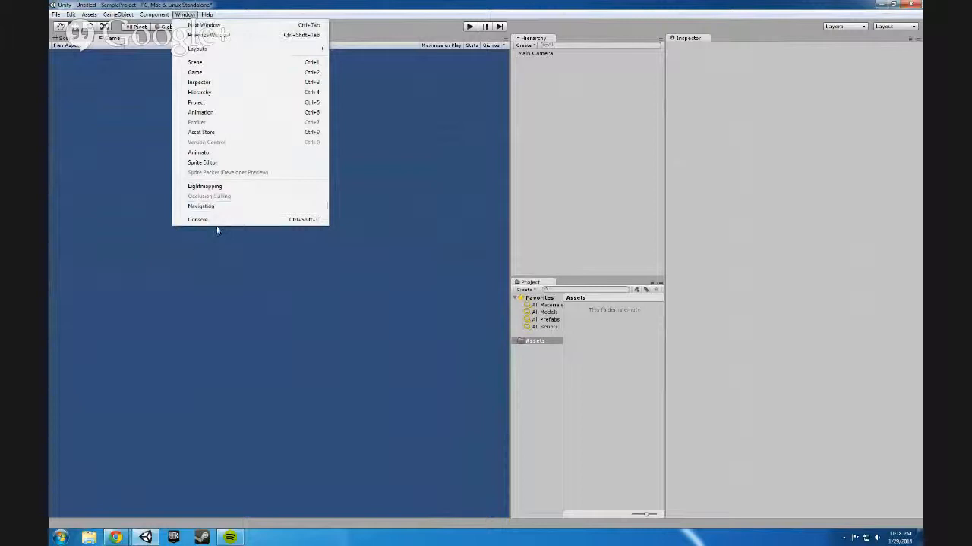
left_click(197, 219)
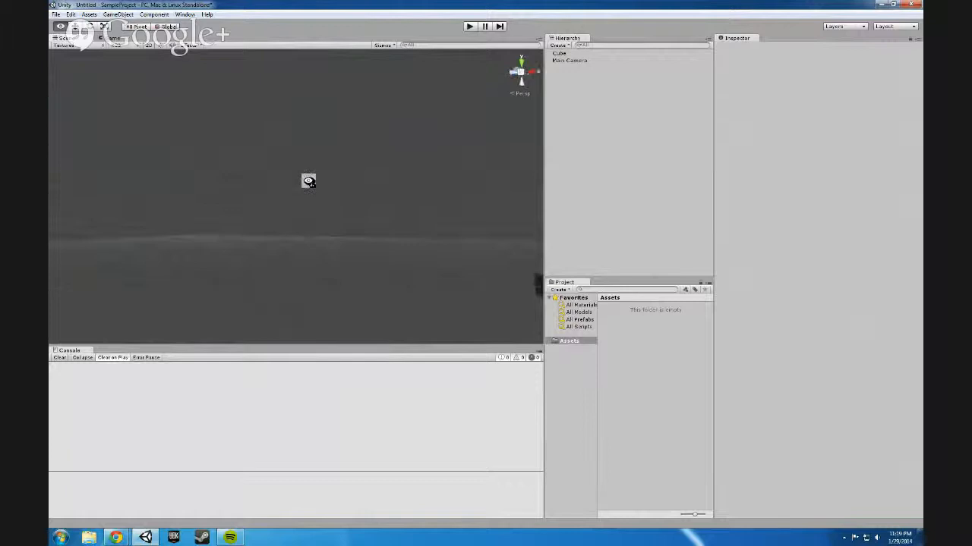
Select the Cube in the Hierarchy and frame it at the origin.
left_click(561, 55)
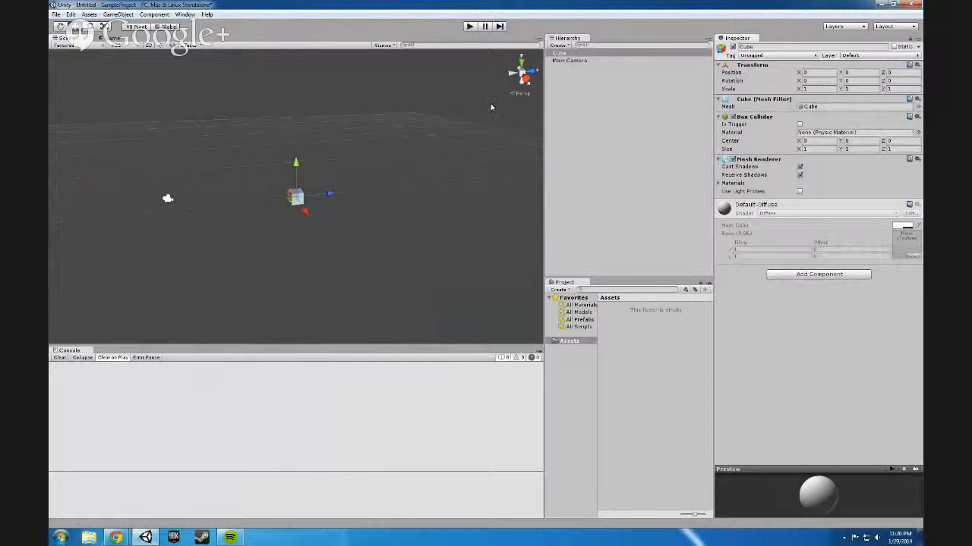
Add an empty GameObject using GameObject > Create Empty.
left_click(567, 55)
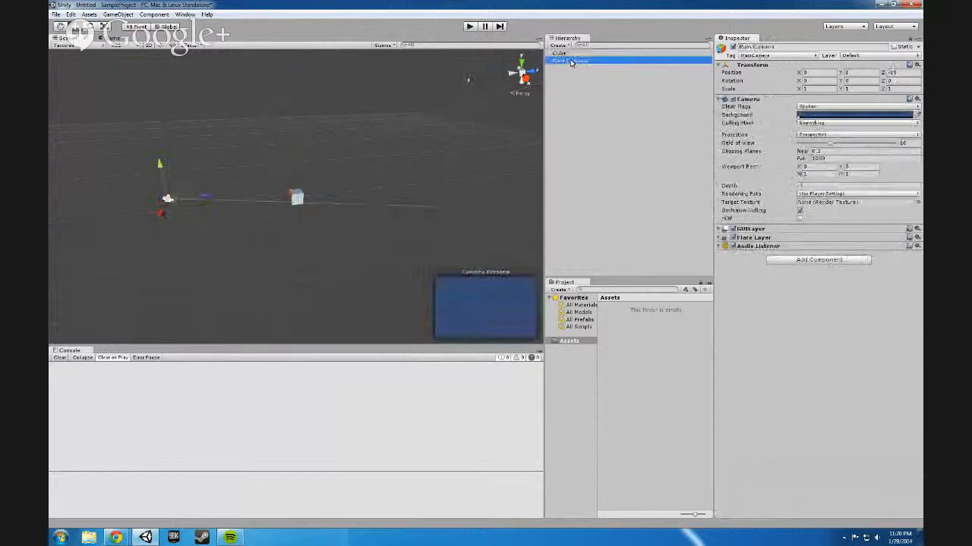
left_click(566, 53)
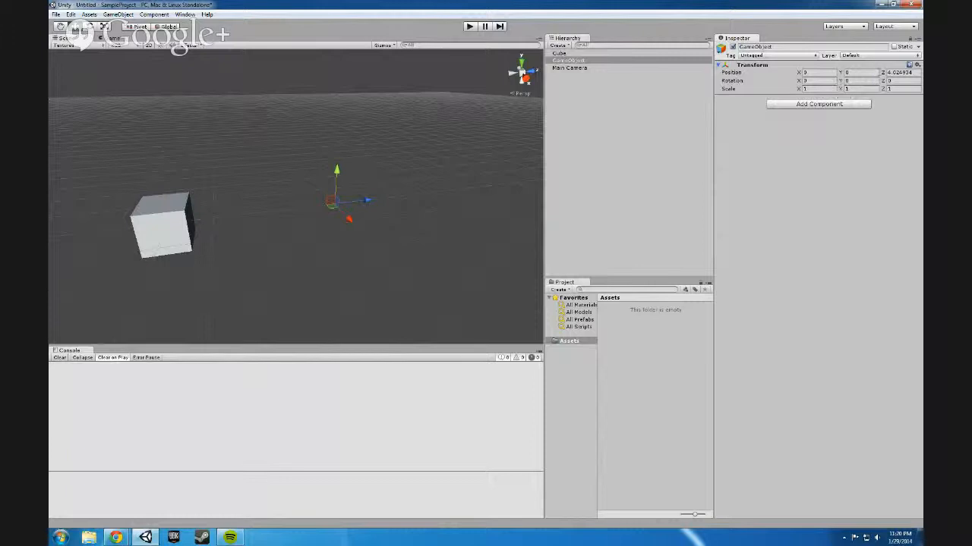
Rotate and scale up the Cube's Transform, then select the empty GameObject.
left_click(559, 56)
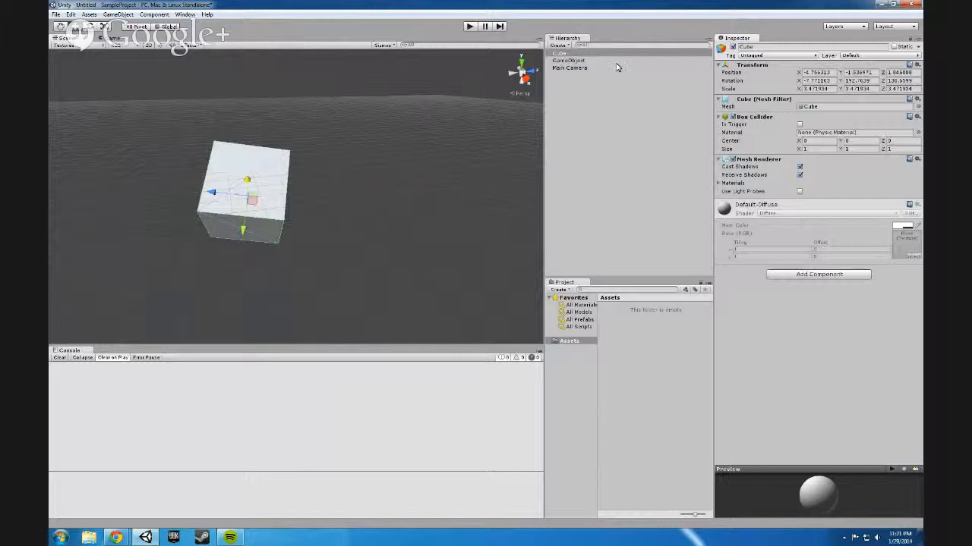
left_click(568, 60)
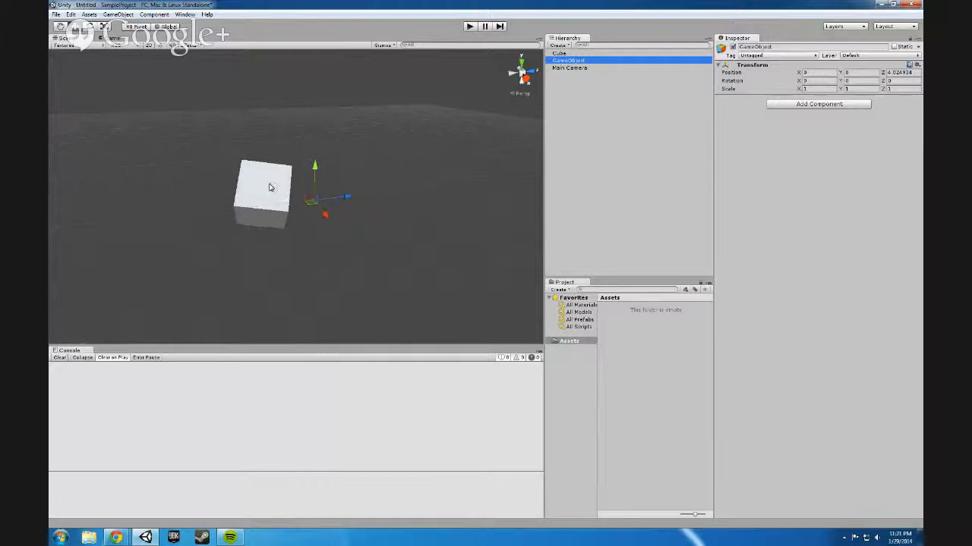
left_click(560, 52)
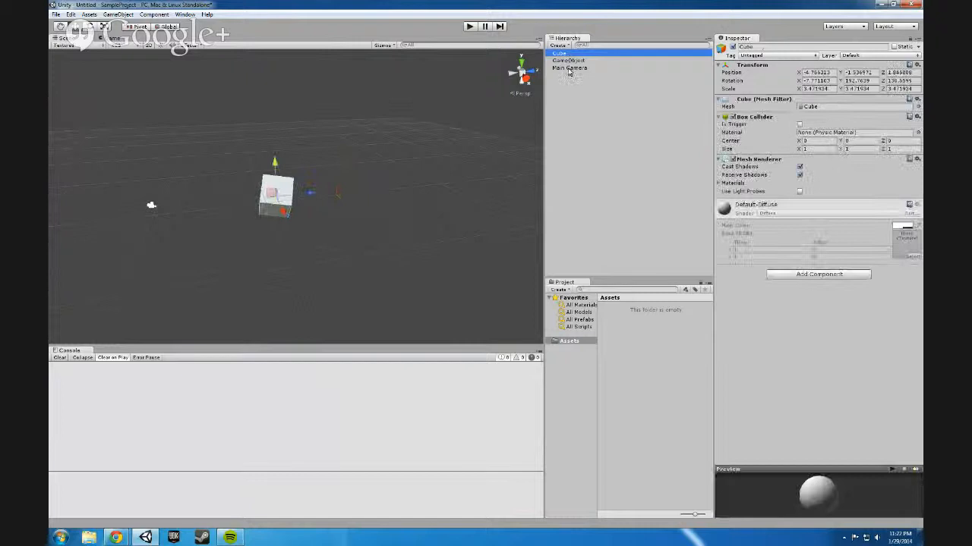
left_click(570, 61)
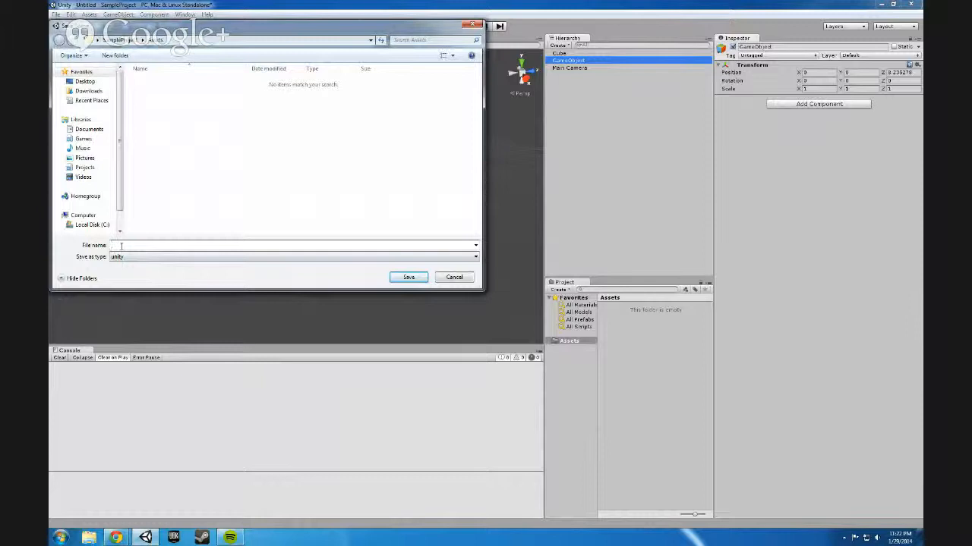
Save the scene under the name SampleScene.
left_click(408, 277)
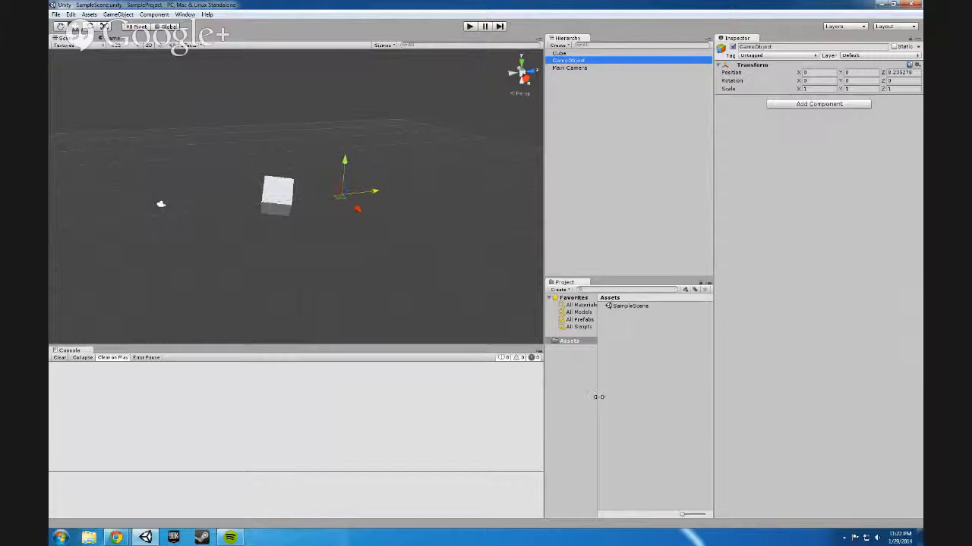
right_click(568, 340)
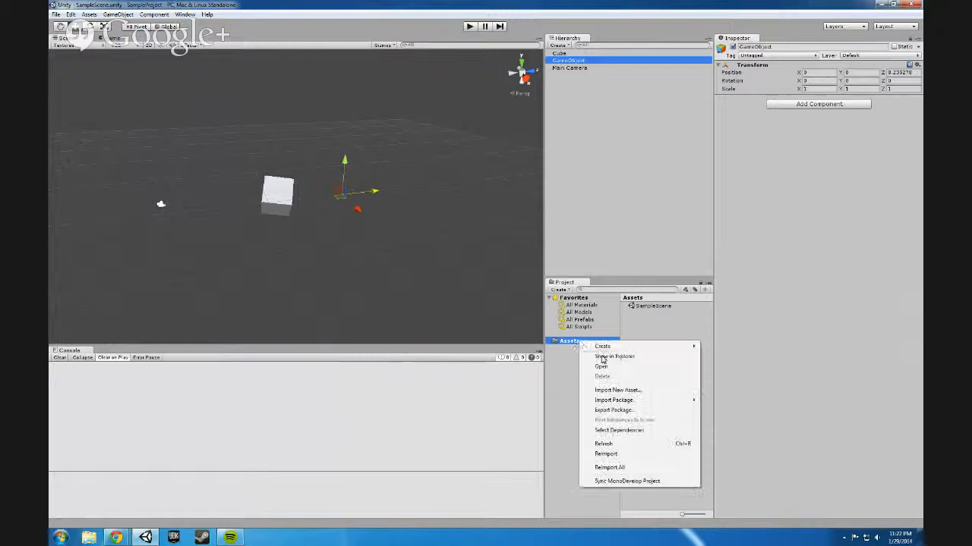
left_click(614, 356)
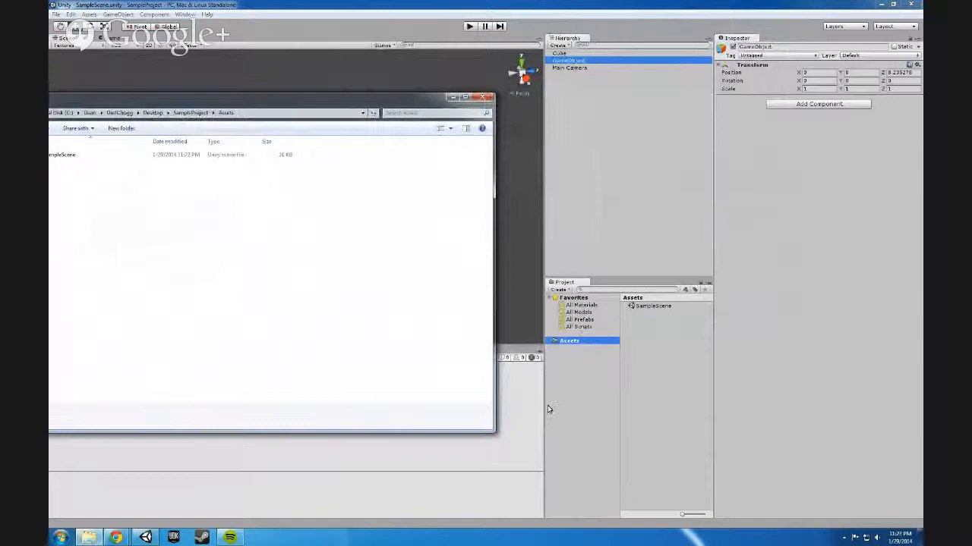
right_click(660, 342)
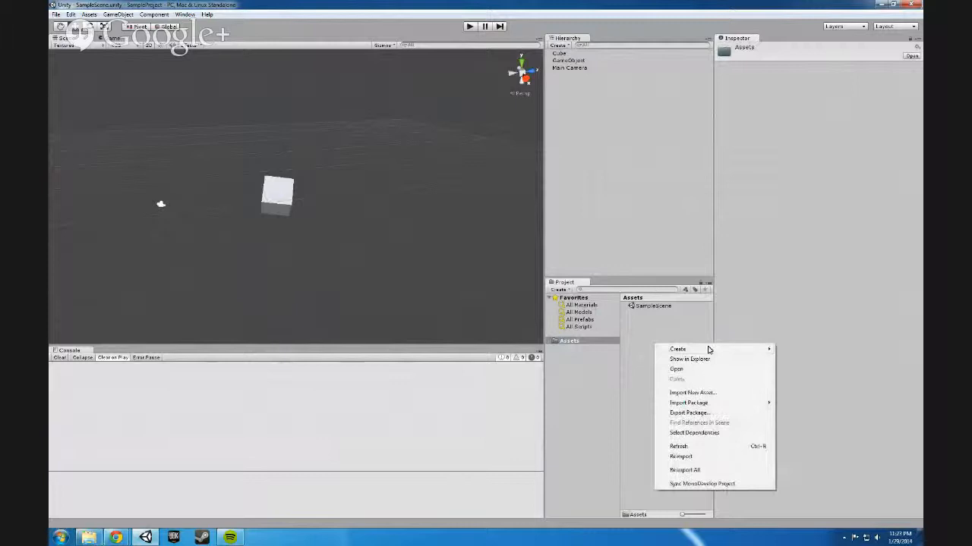
Create a Scripts folder in Assets holding a C# script named SampleScript.
left_click(677, 349)
type("Scripts")
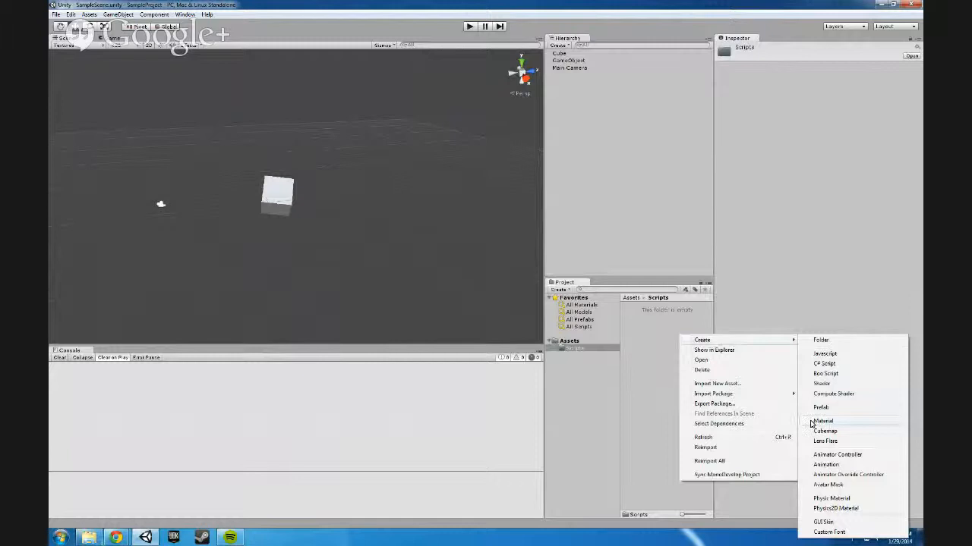
mouse_move(854, 394)
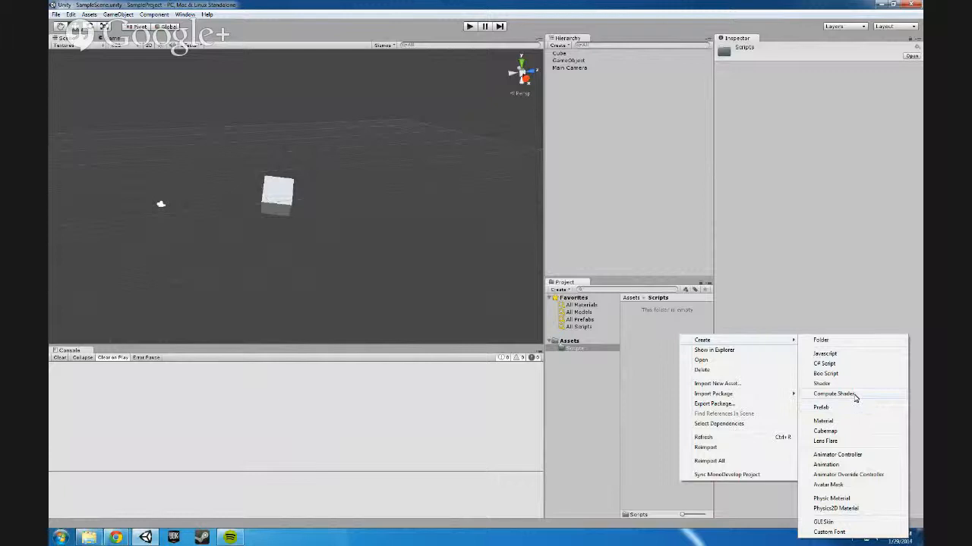
left_click(821, 363)
type("SampleScript")
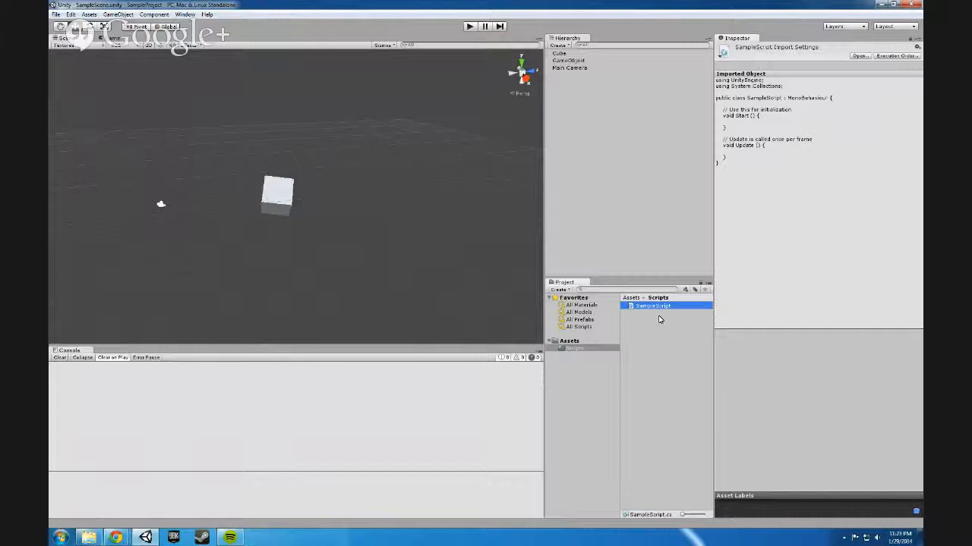
Return to the top-level Assets folder and widen the Hierarchy and Project panels.
left_click(567, 340)
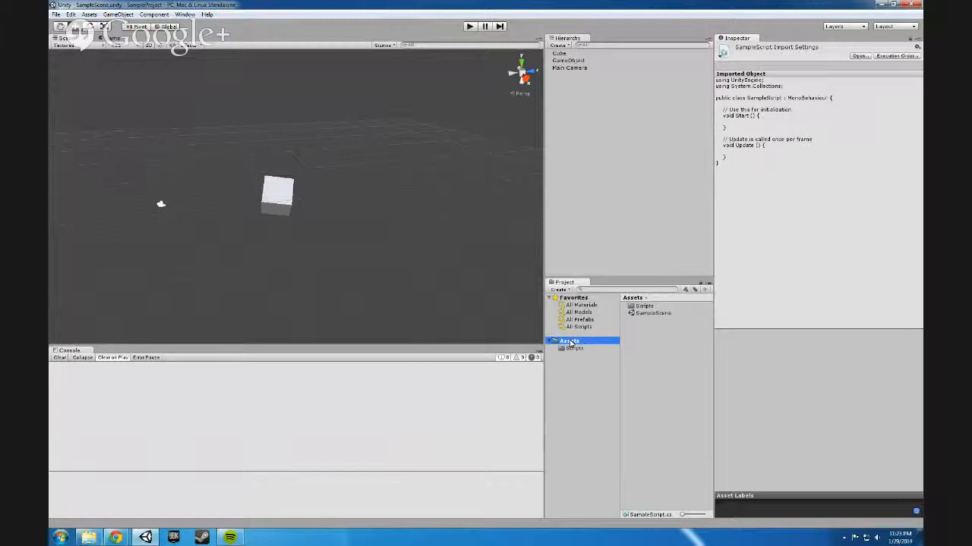
left_click_drag(544, 271, 501, 271)
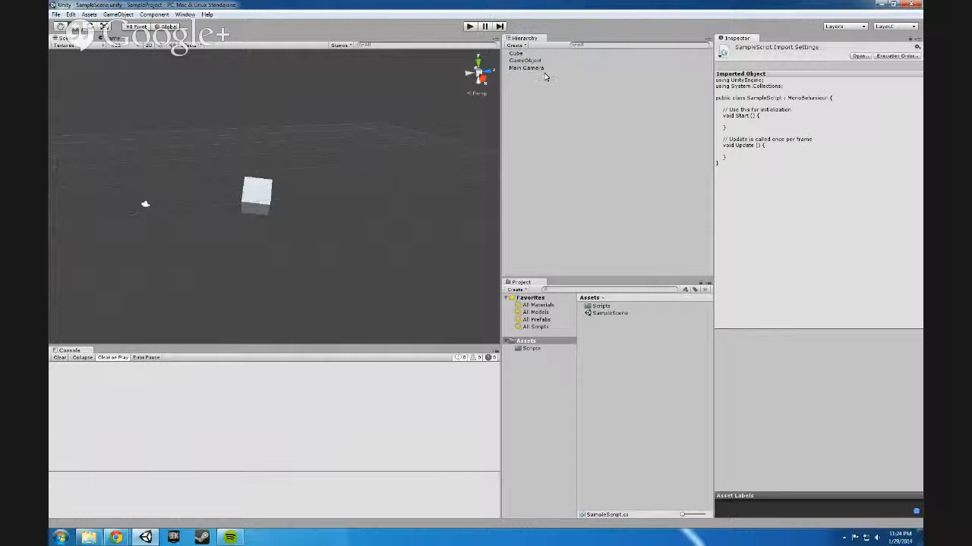
Select the Cube, then browse into the Scripts folder to SampleScript.
left_click(516, 49)
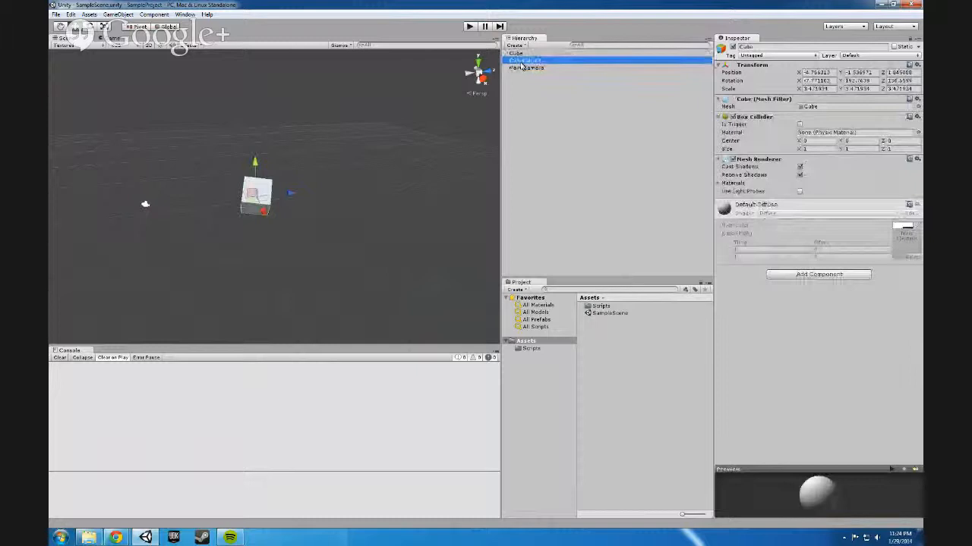
left_click(528, 348)
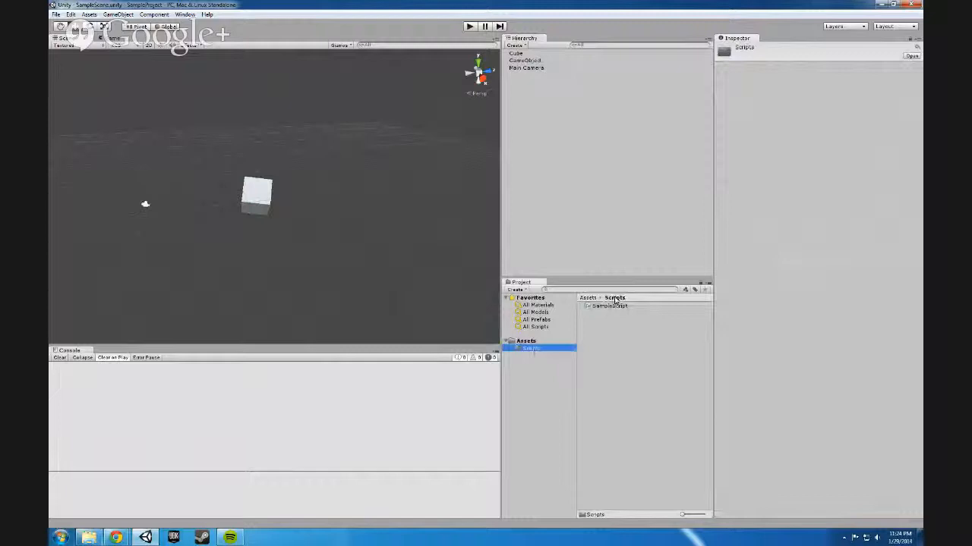
left_click(610, 305)
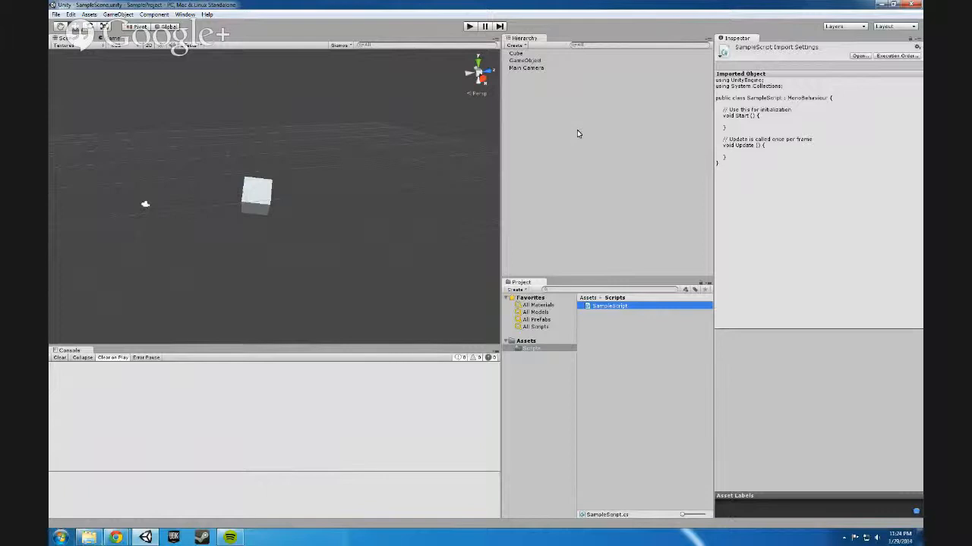
Clear the selection and create a new empty GameObject from the GameObject menu.
left_click(123, 14)
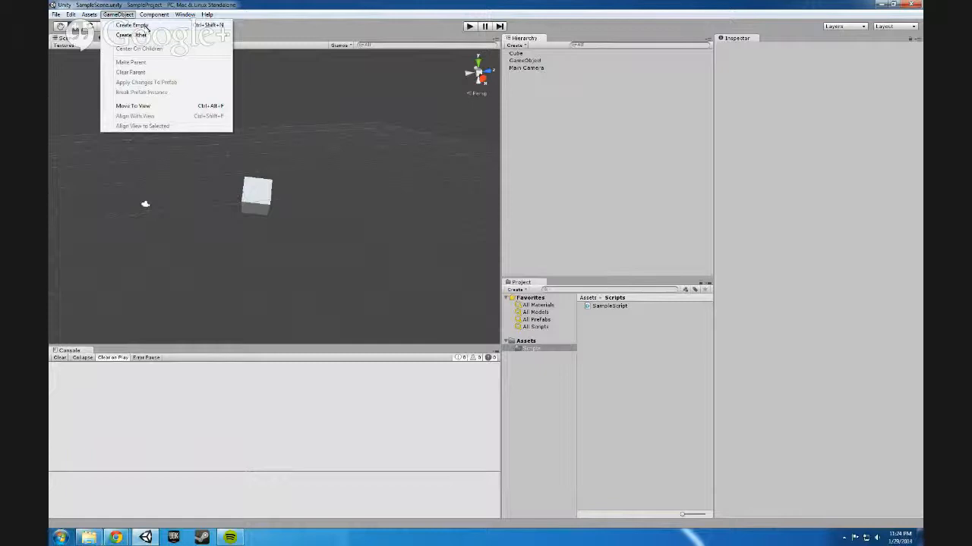
left_click(129, 35)
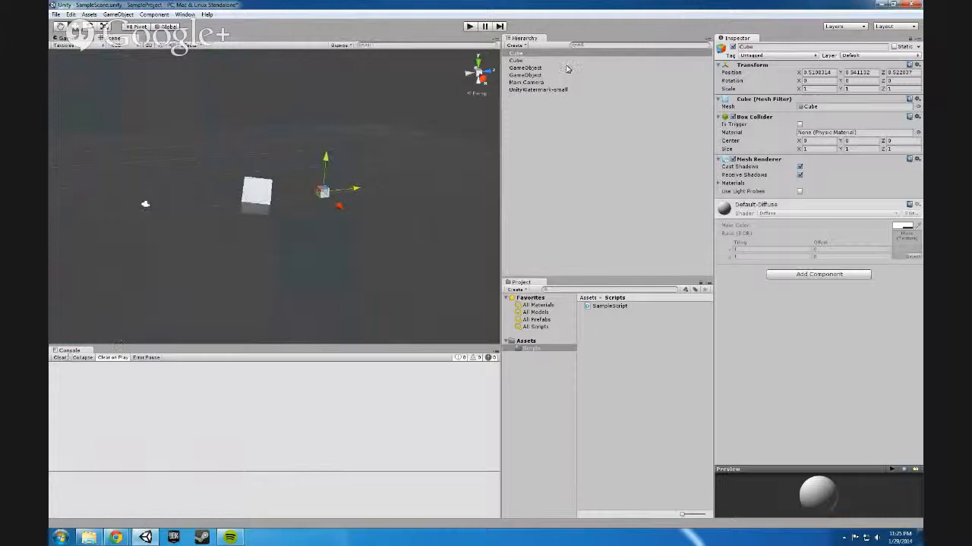
Run the scene in the Game view and select the UnityWatermark-small object.
left_click(466, 25)
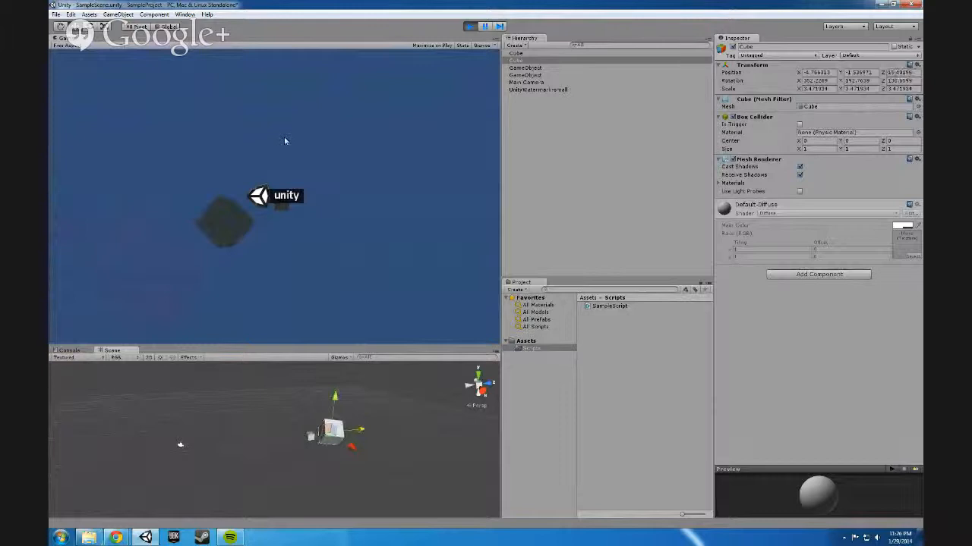
left_click(539, 90)
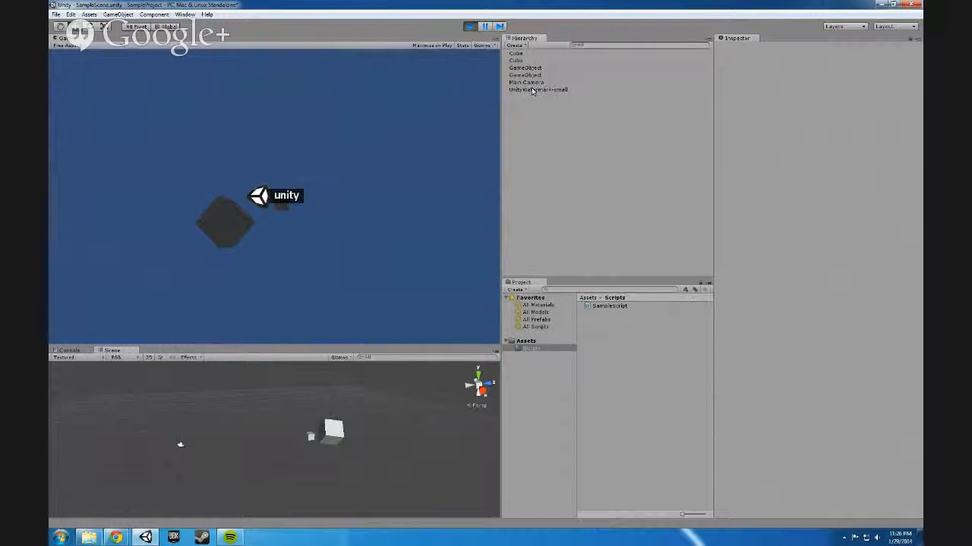
left_click(539, 89)
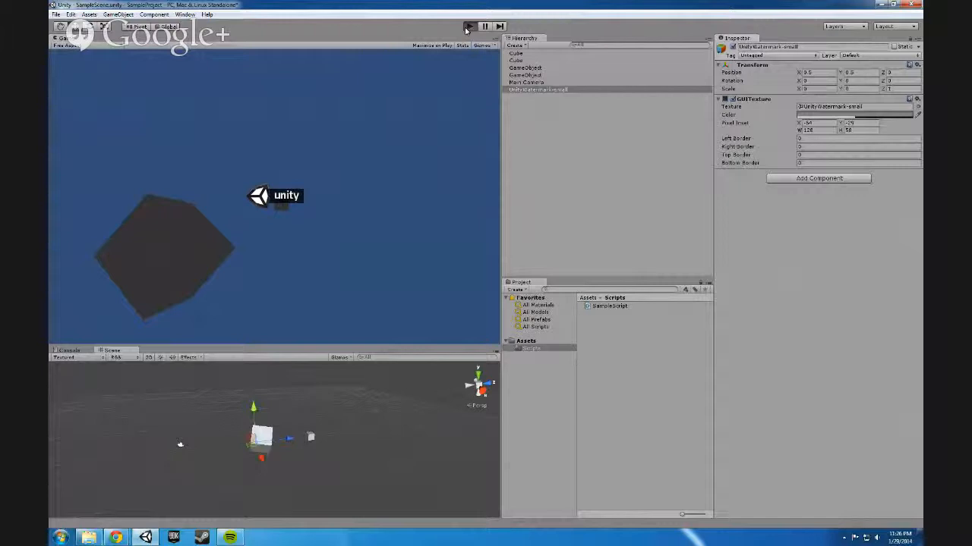
Run the scene again, delete the enlarged cube from its right-click menu, and stop Play.
left_click(466, 27)
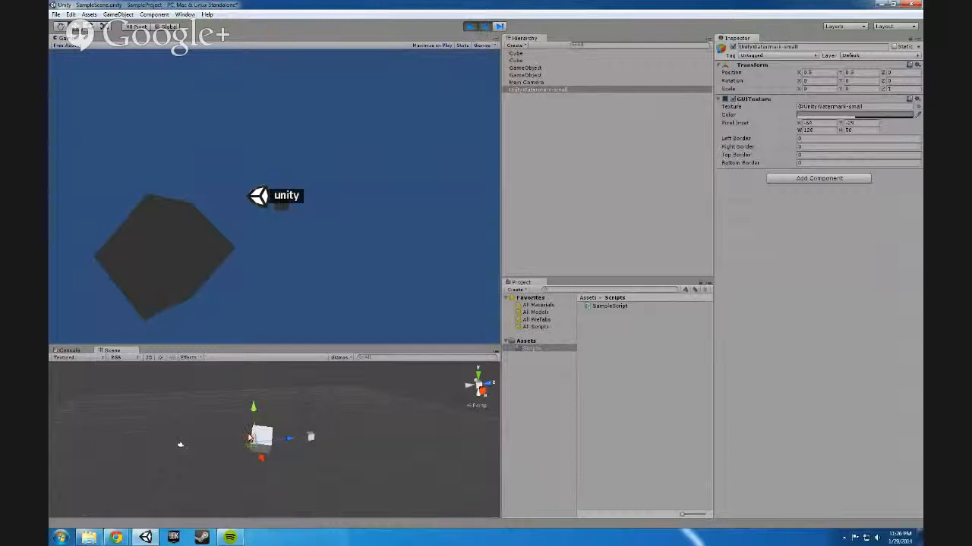
left_click(518, 54)
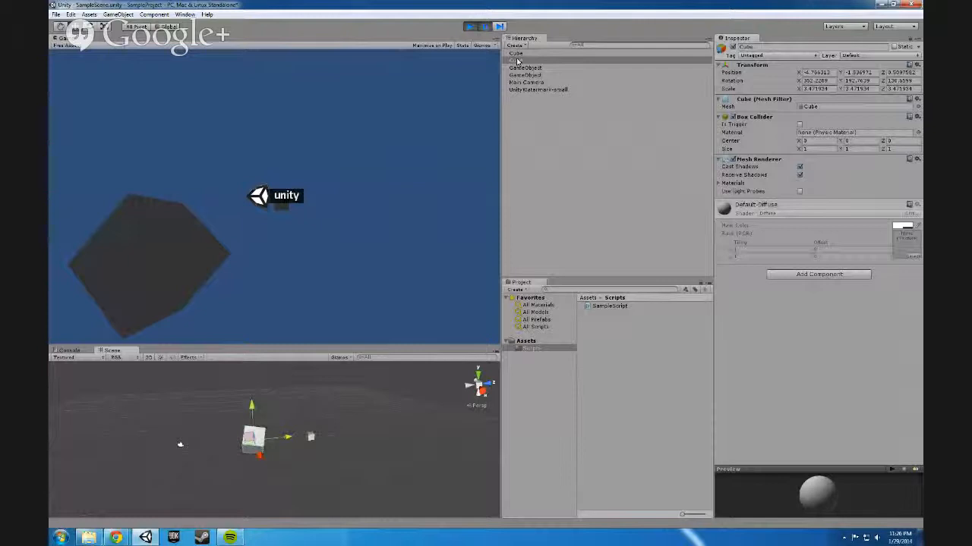
right_click(522, 60)
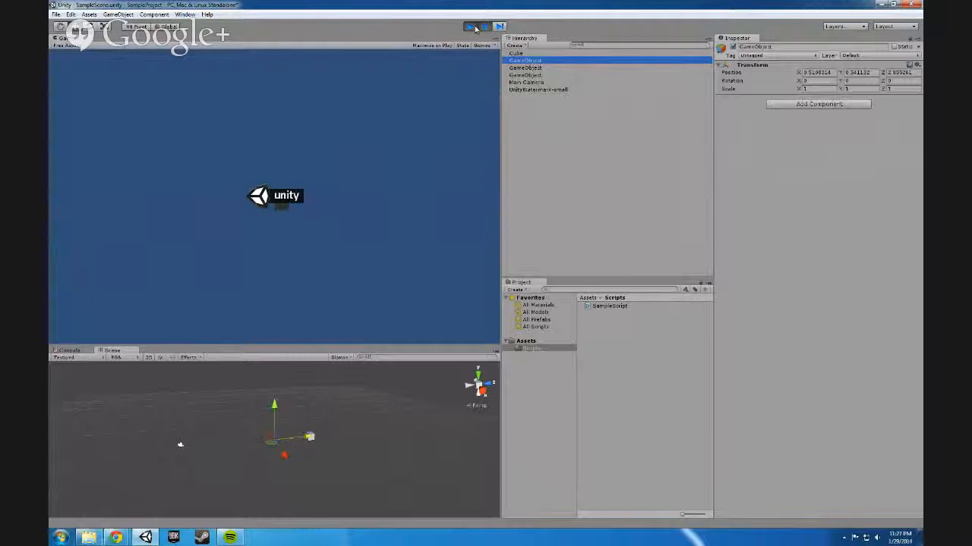
left_click(473, 25)
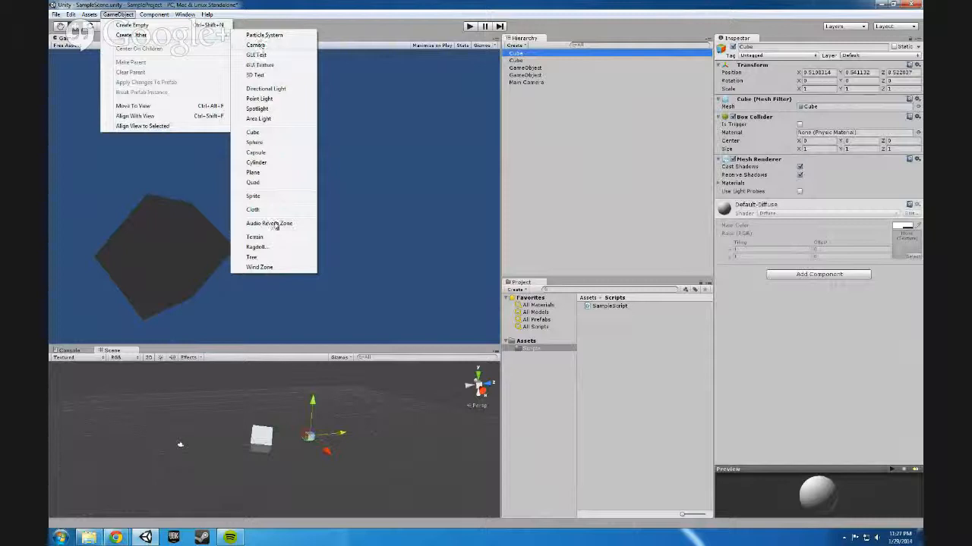
left_click(256, 108)
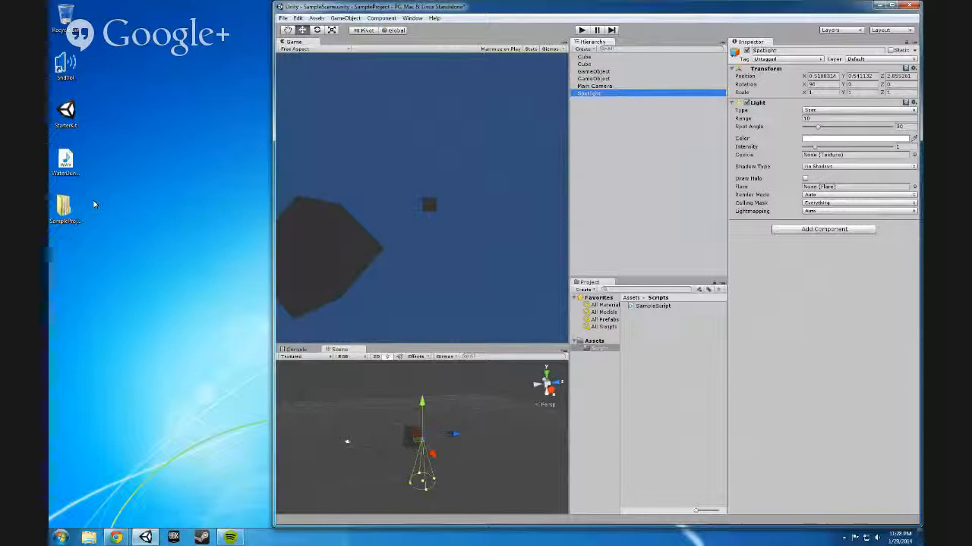
mouse_move(117, 196)
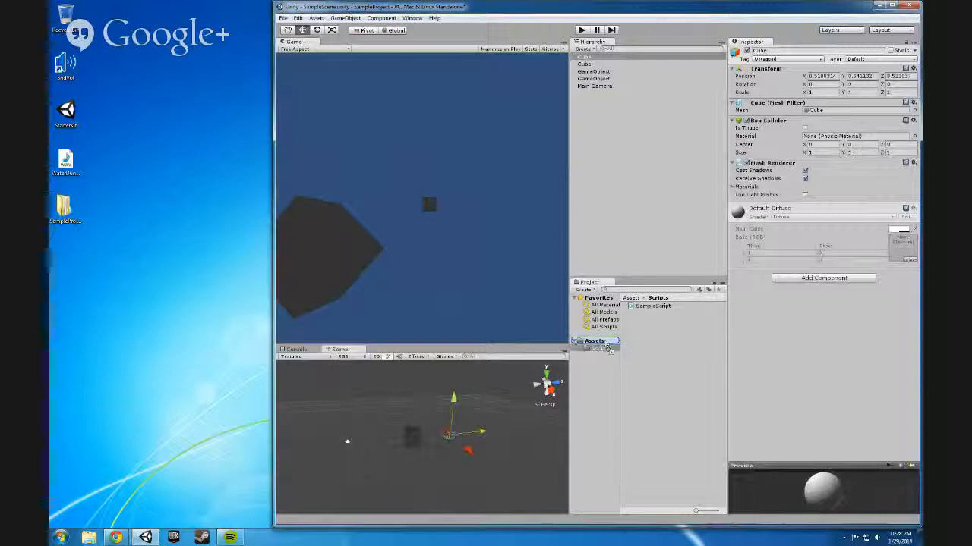
Open the Assets folder to receive WaterDungeon.wav, then select the Main Camera.
left_click(655, 321)
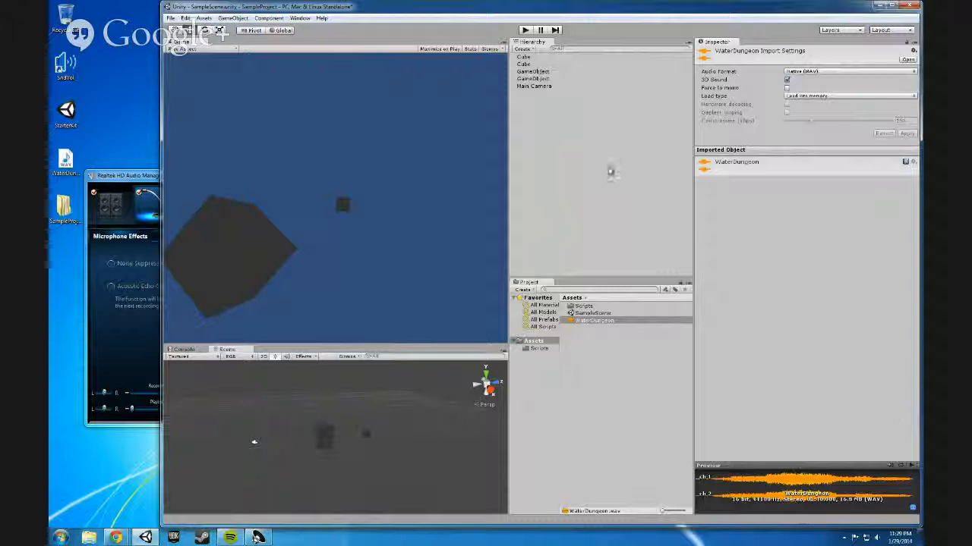
left_click(234, 18)
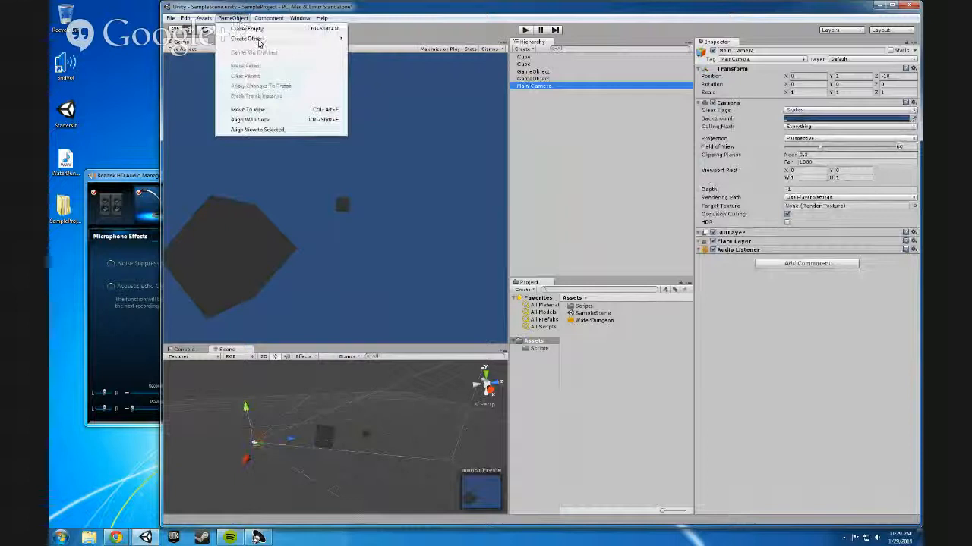